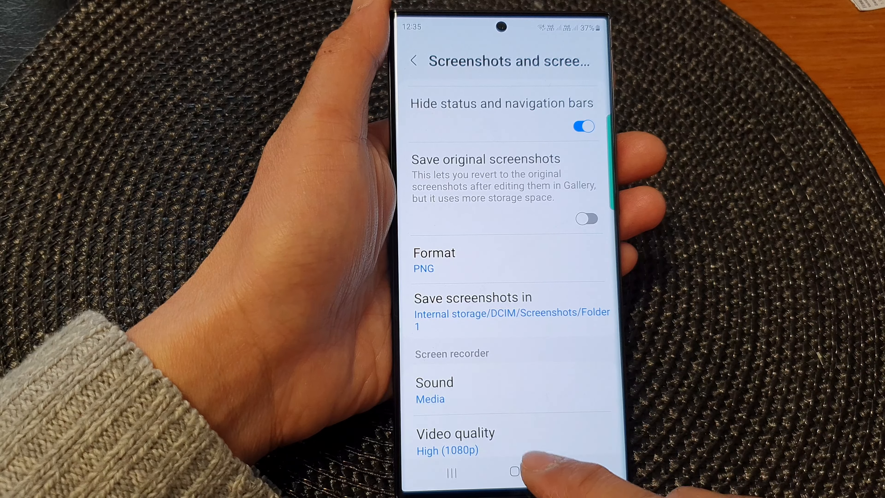
Step: Return to the home screen from the screenshot settings page
click(513, 471)
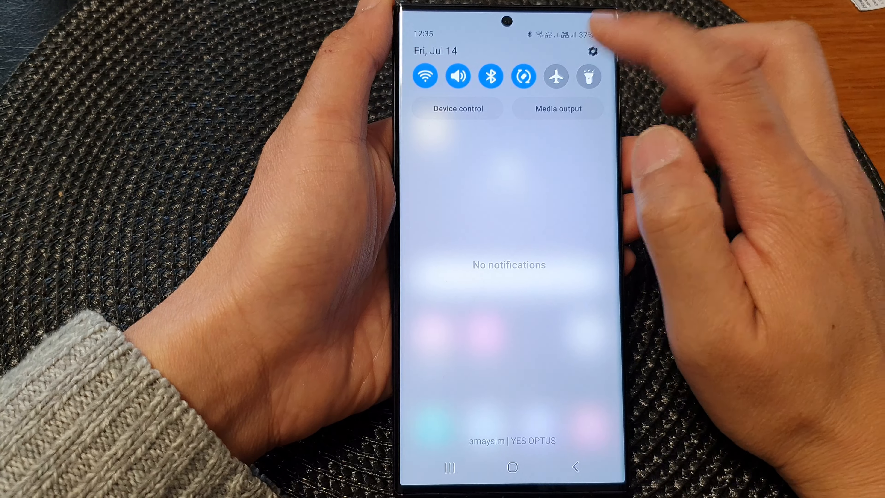
Step: From the quick panel gear, navigate Settings > Advanced features > Screenshots and screen recorder
click(591, 51)
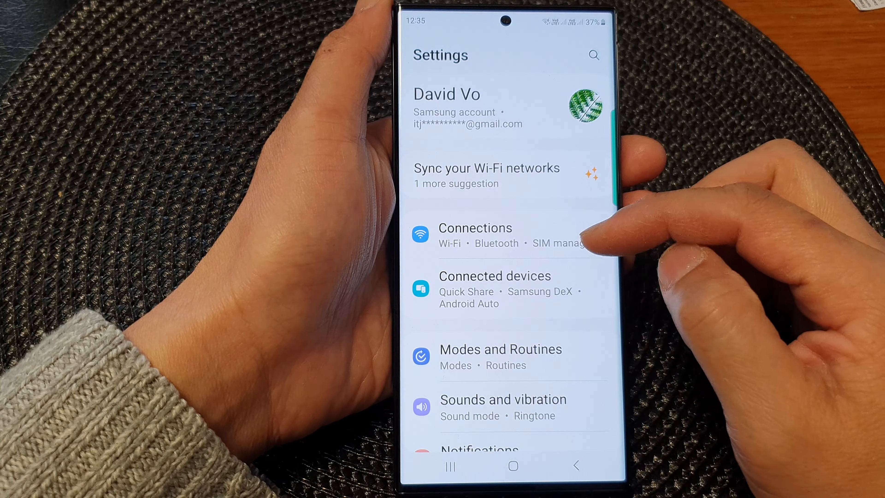
scroll(down, 3)
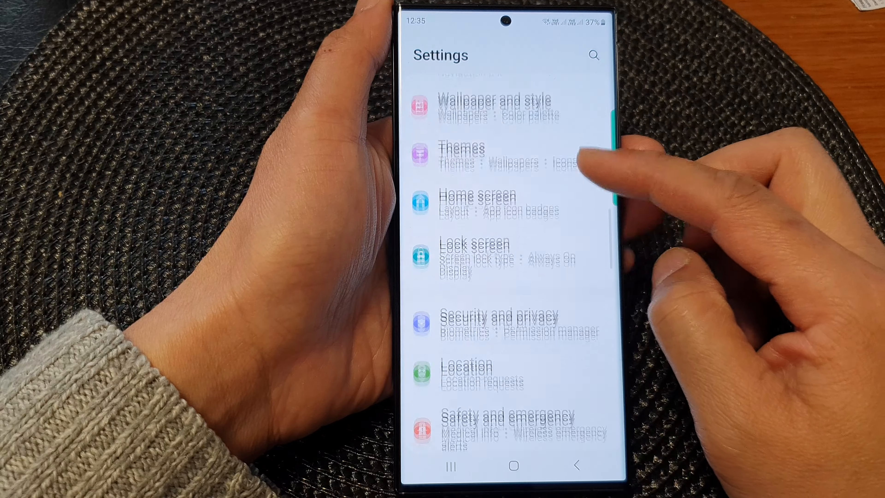
scroll(down, 3)
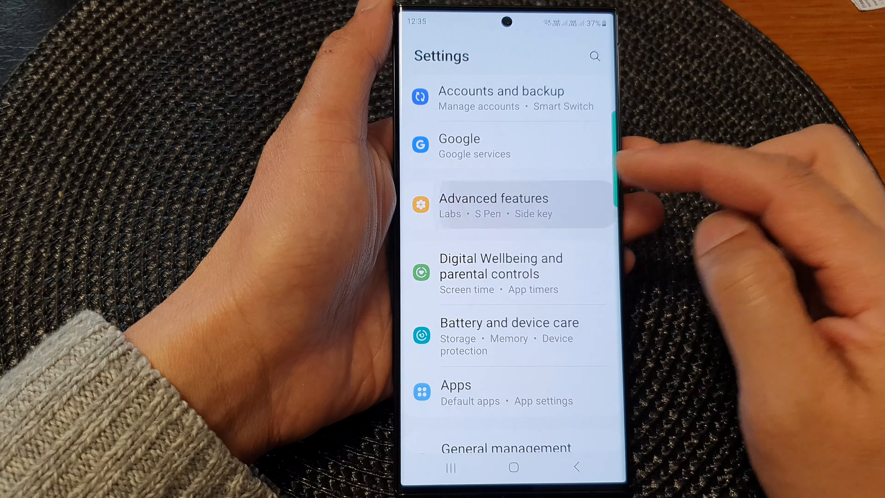
click(493, 205)
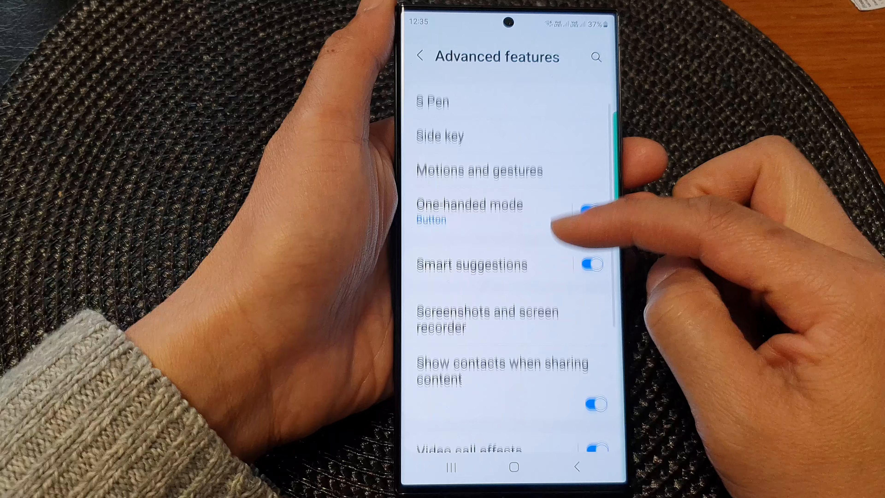
scroll(down, 3)
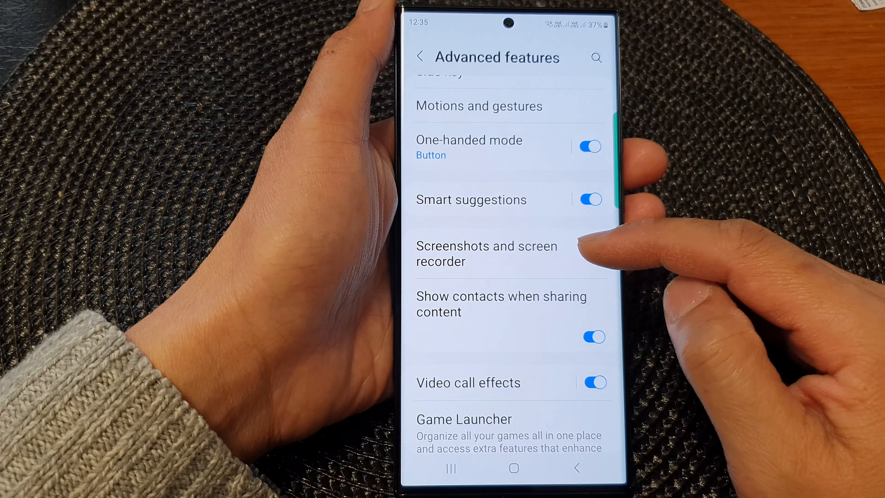
click(487, 253)
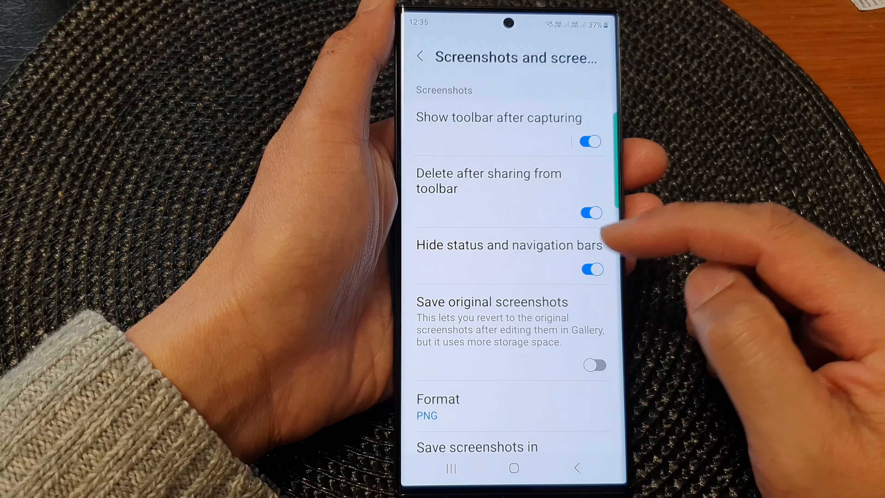
Step: Choose Save screenshots in to reach the folder picker at DCIM/Screenshots
scroll(down, 3)
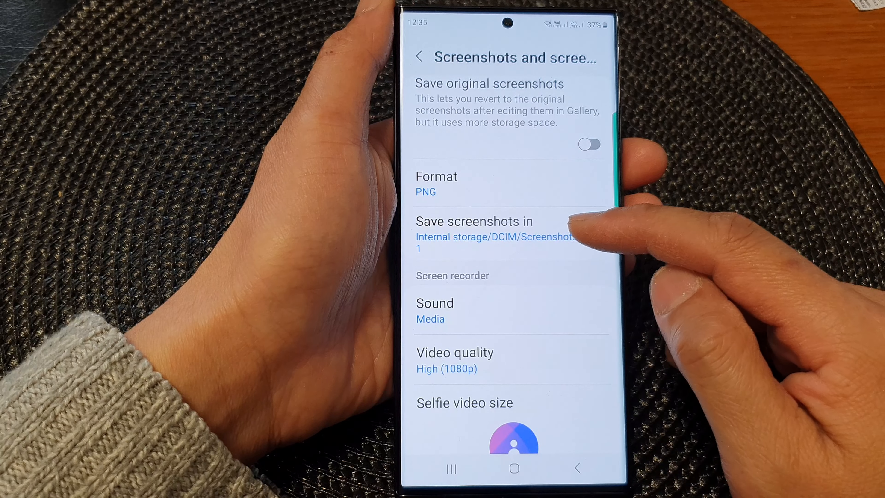
click(495, 237)
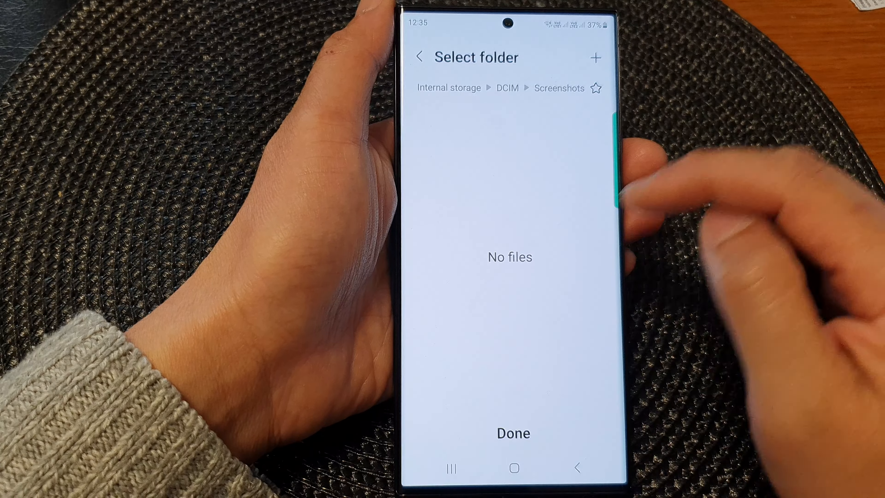
Step: Star the DCIM/Screenshots folder as a favourite, then go up to Internal storage root
click(595, 89)
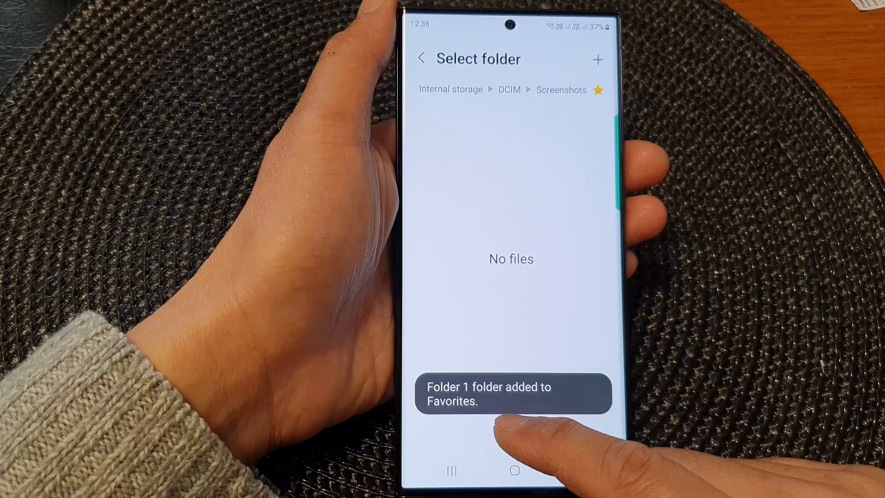
click(597, 90)
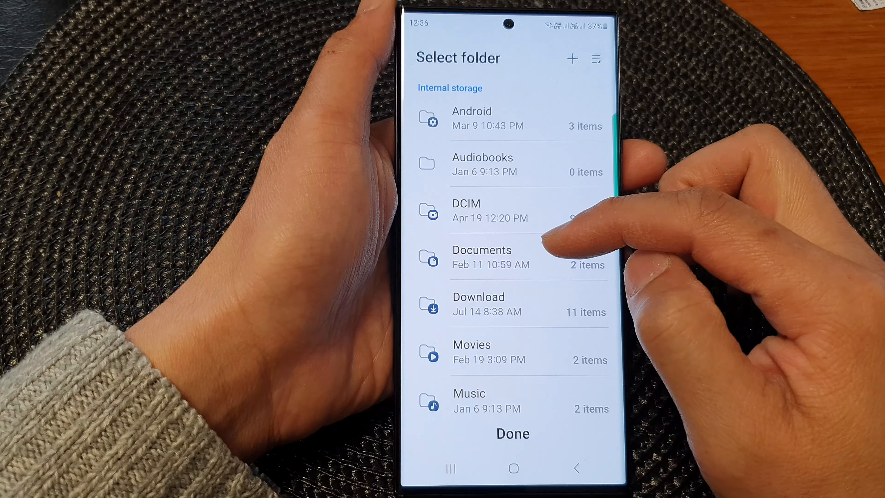
Step: Look inside Documents, cancel a new-folder prompt there, then move to the Download folder
click(481, 249)
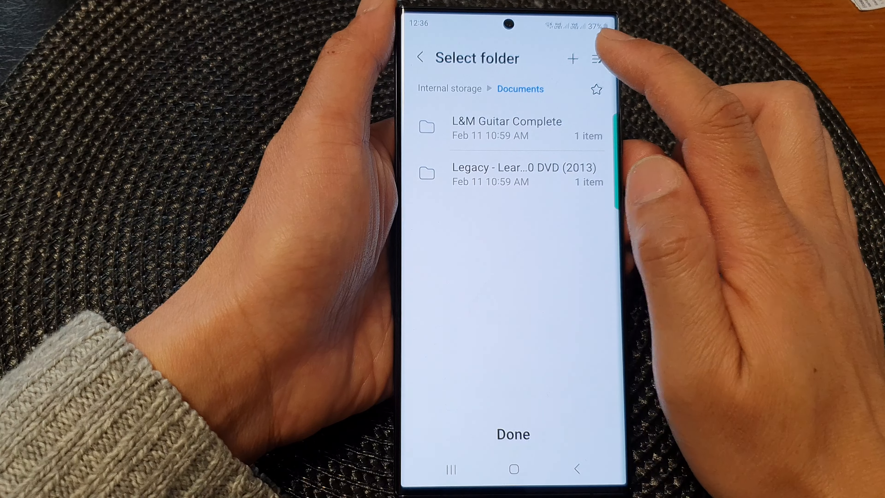
click(572, 58)
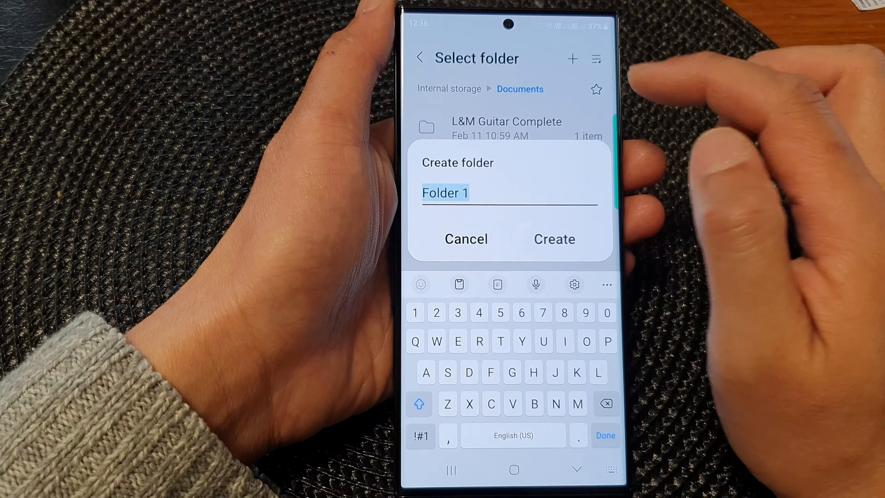
click(554, 239)
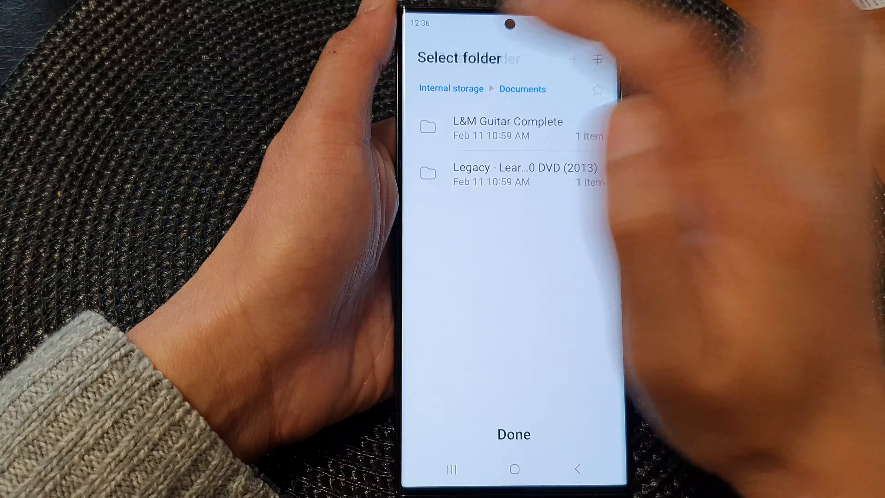
click(450, 88)
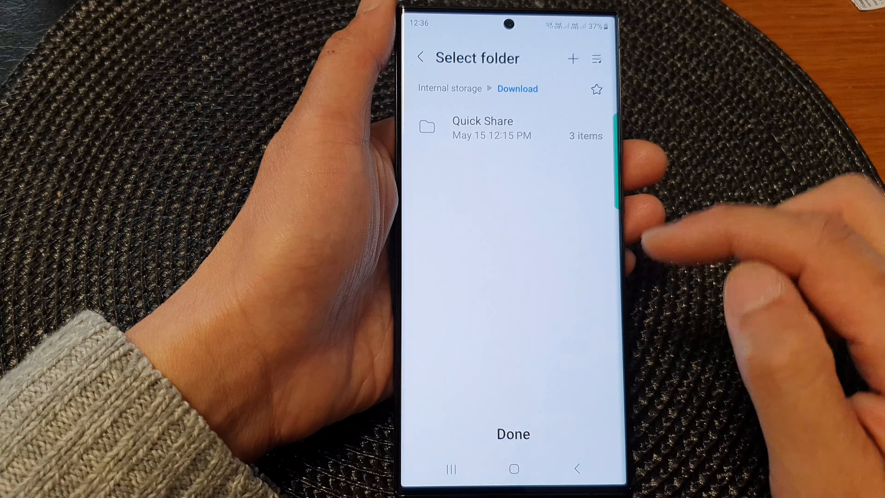
Step: Create a folder named Screenshots inside Download, correcting a typo, and enter it
click(572, 58)
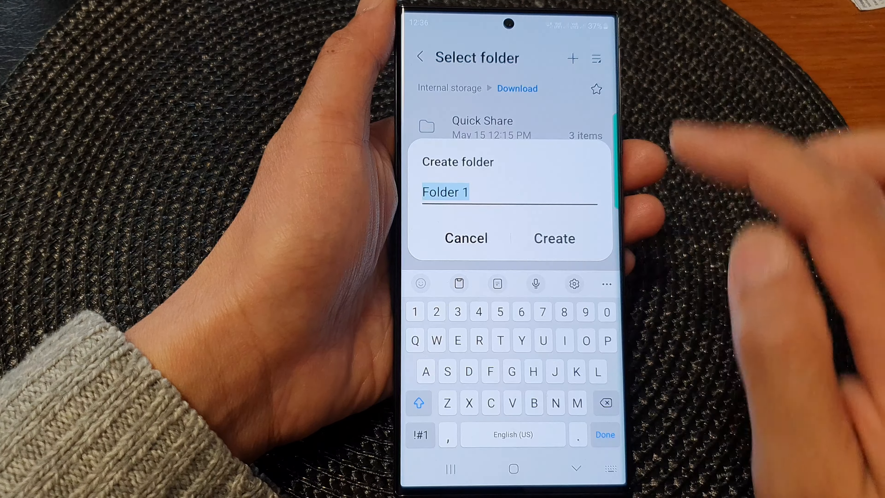
text(Sc)
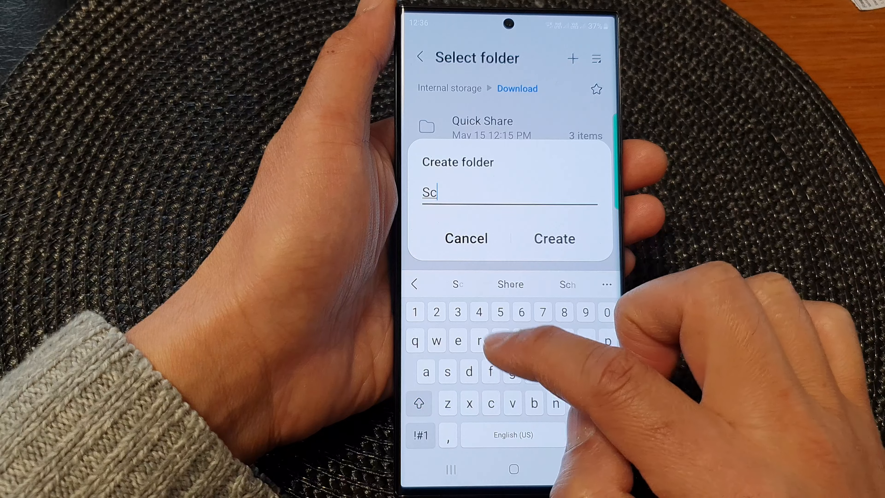
text(rre)
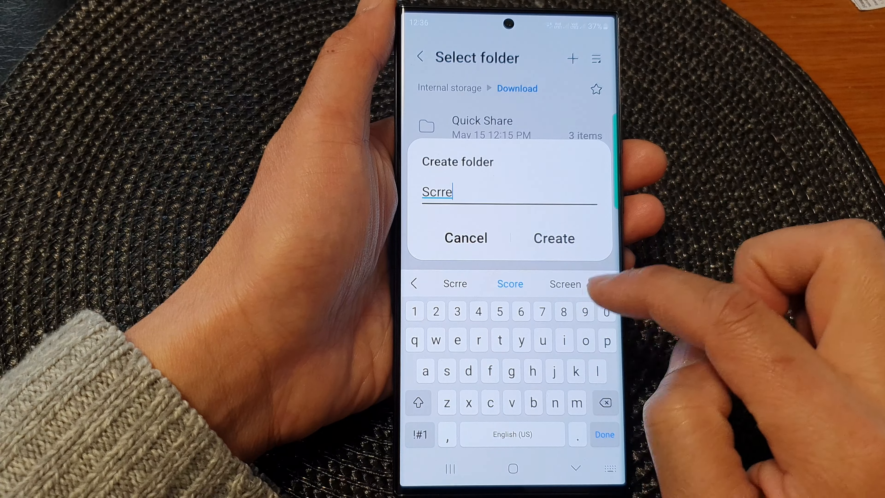
click(564, 284)
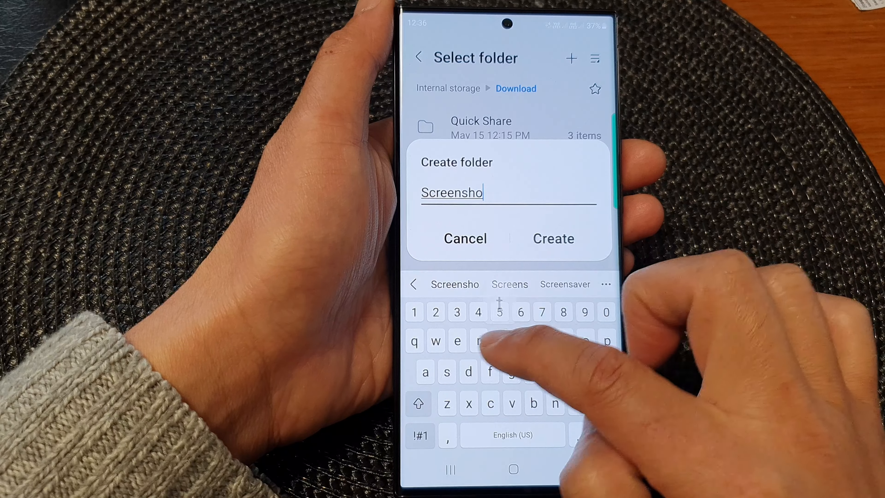
text(ts)
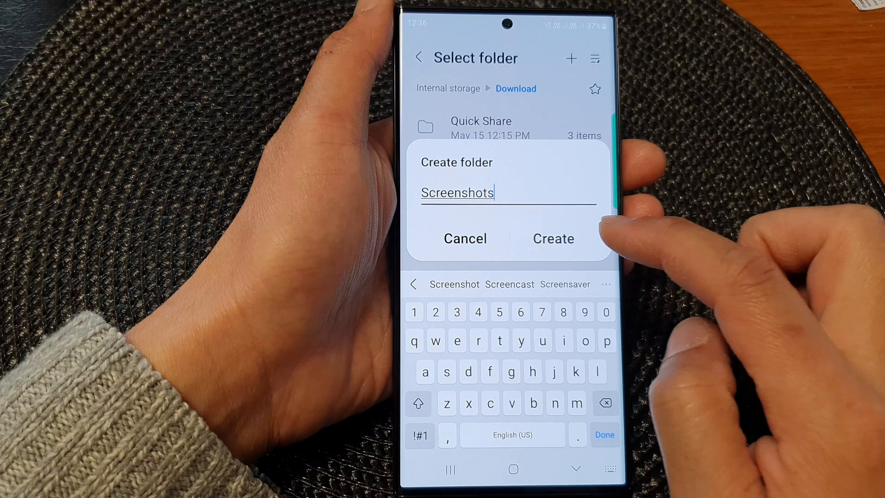
click(552, 239)
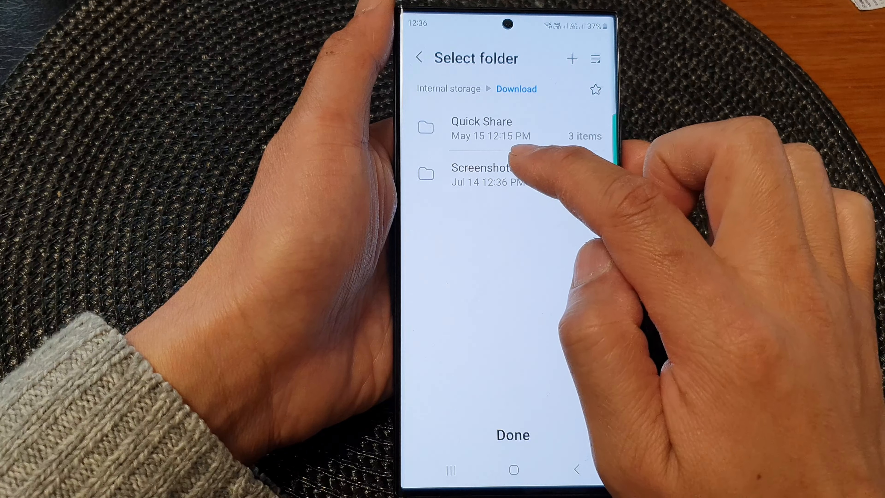
click(480, 173)
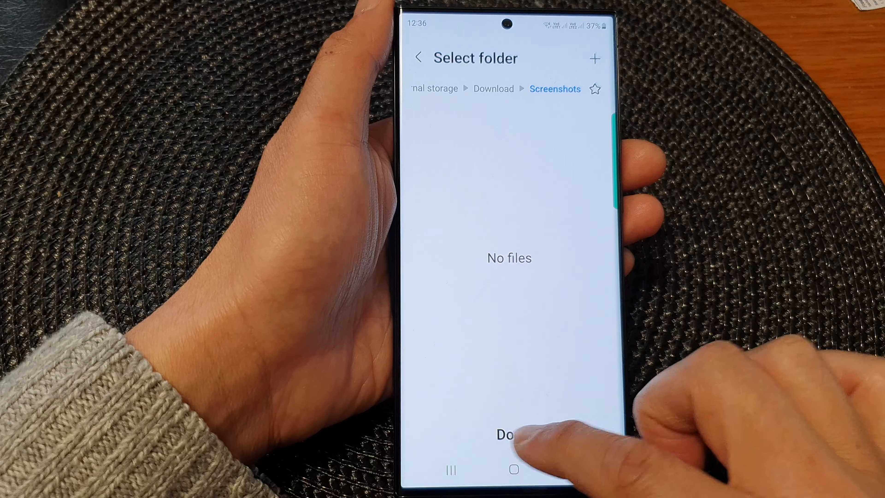